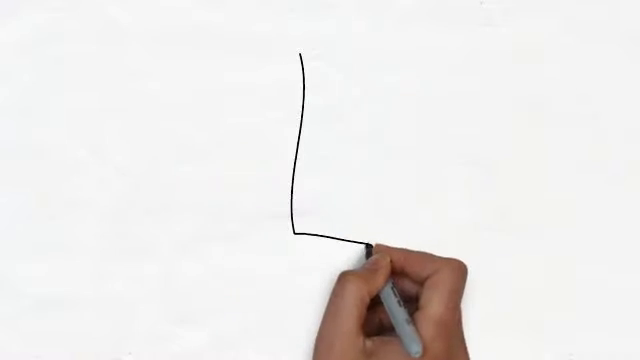
left_click_drag(300, 230, 540, 240)
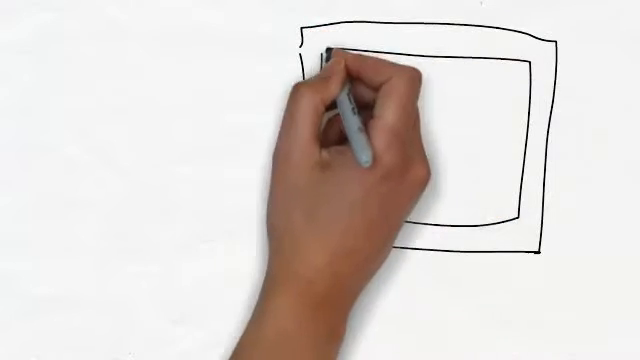